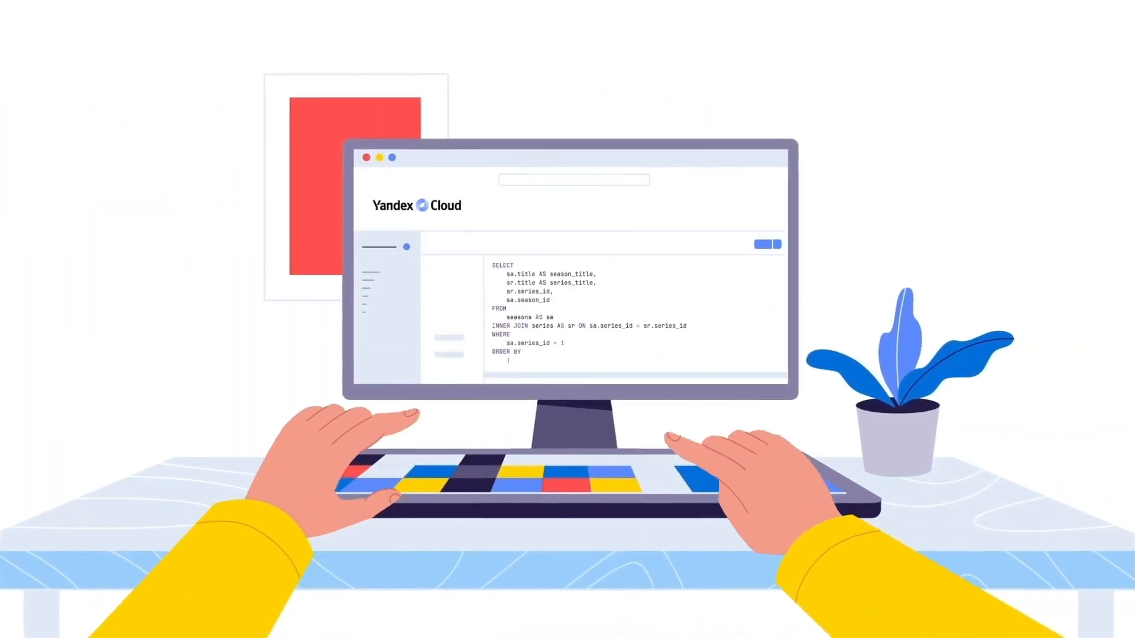
text(sr.series_id, sa.sea)
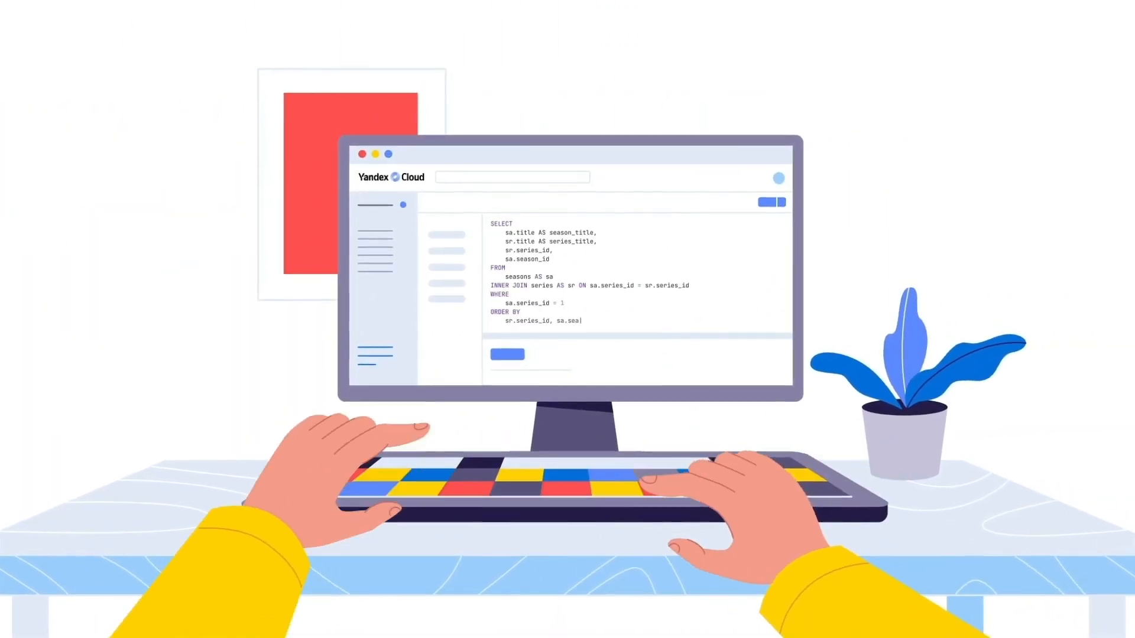